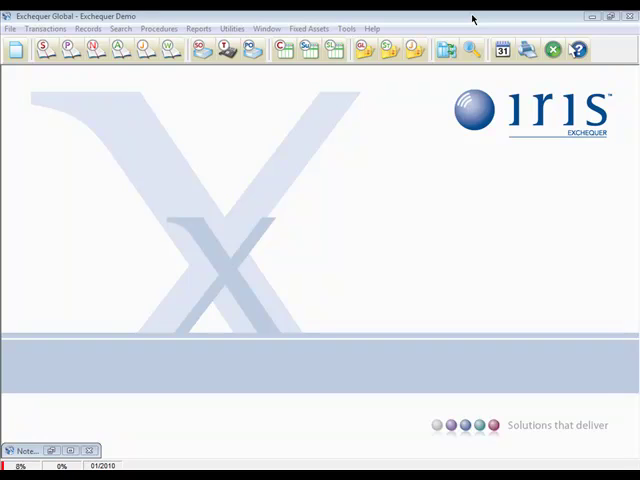
- Browse the records, procedures and fixed asset menus, and open then close the sales daybook
left_click(10, 28)
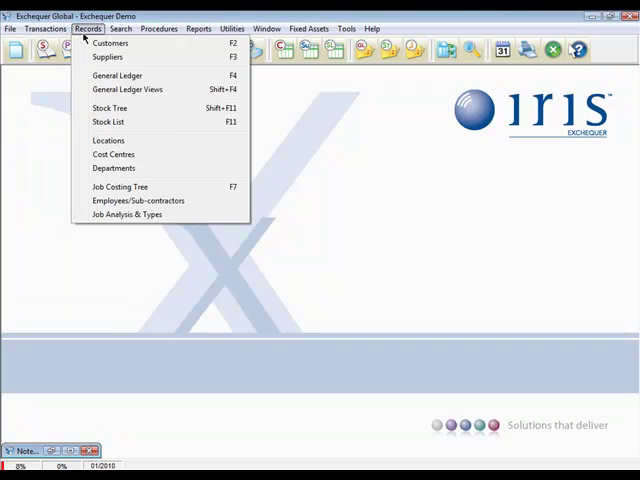
left_click(159, 28)
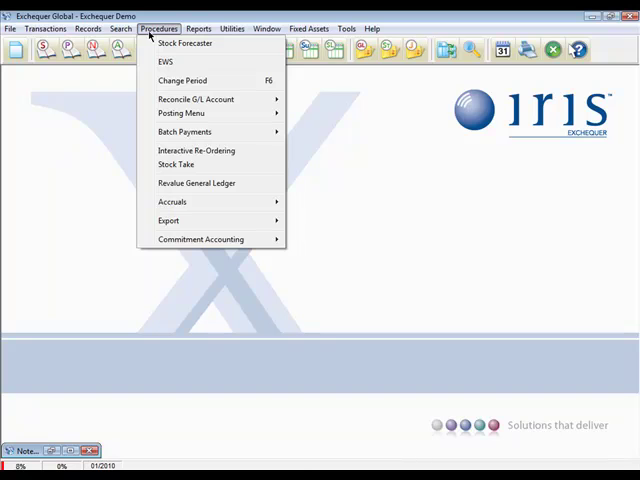
left_click(308, 28)
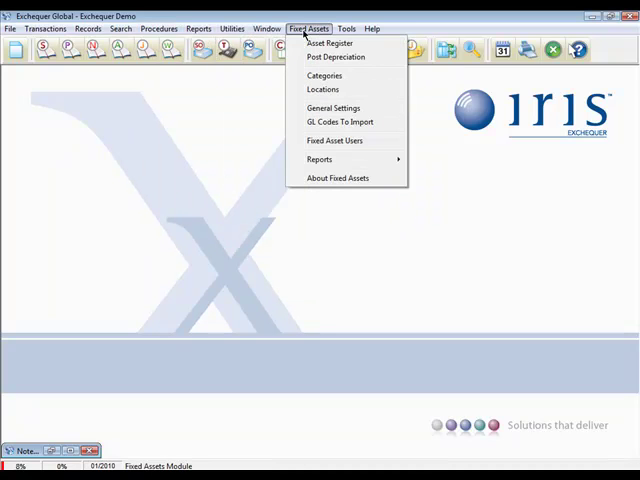
left_click(198, 28)
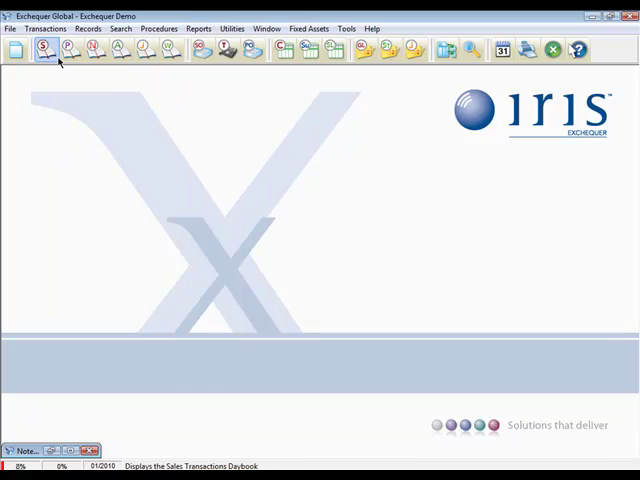
left_click(44, 49)
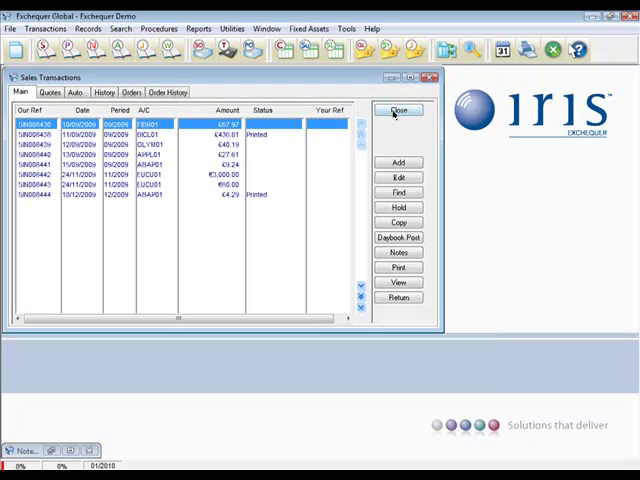
left_click(398, 110)
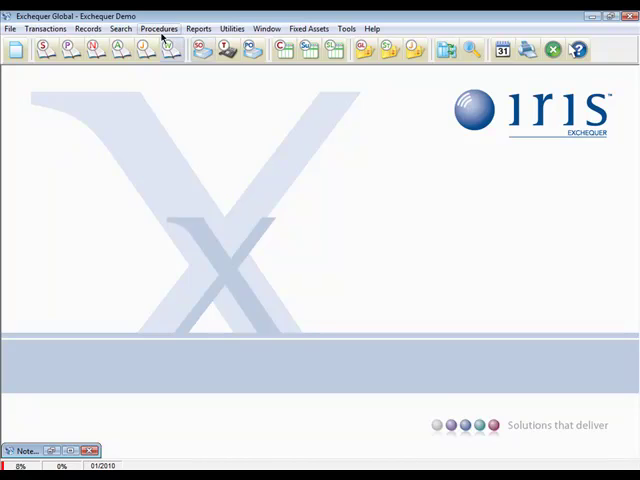
left_click(120, 27)
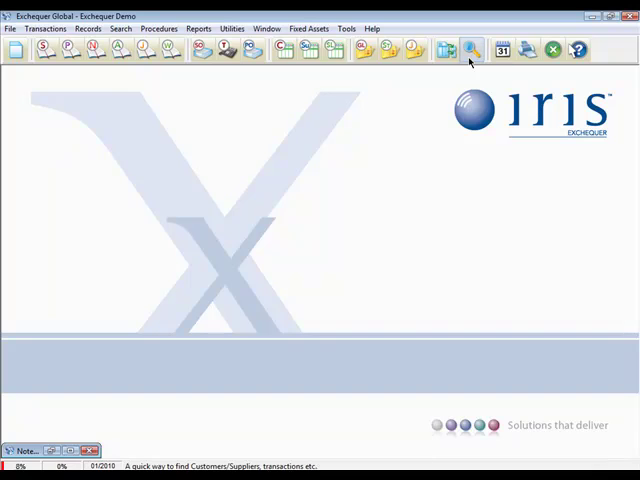
- Search ObjectFind documents for 'src31' by Our Ref to locate receipt SRC000031
left_click(471, 50)
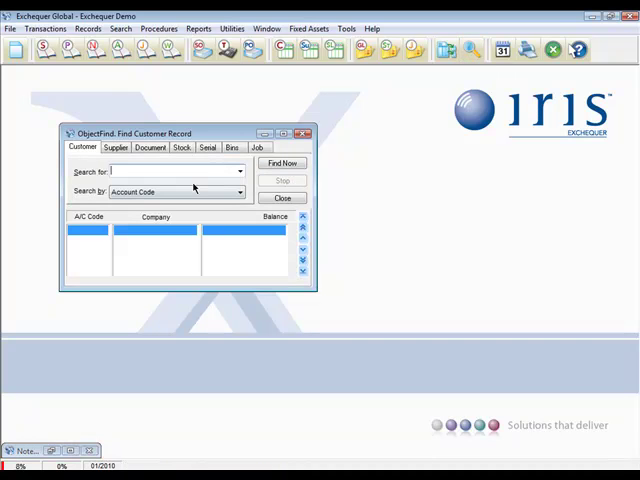
left_click(115, 147)
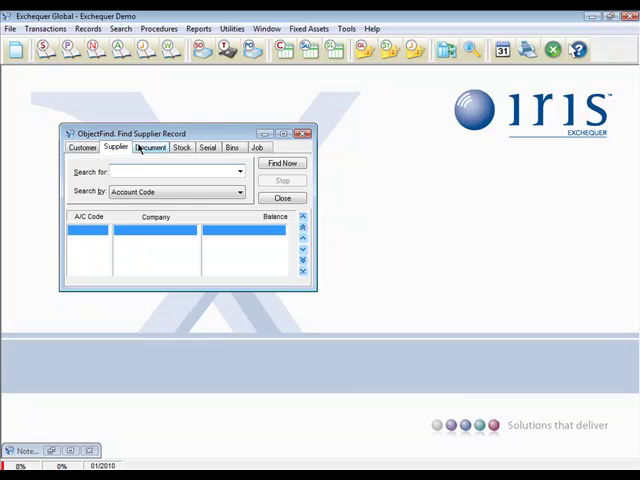
left_click(150, 147)
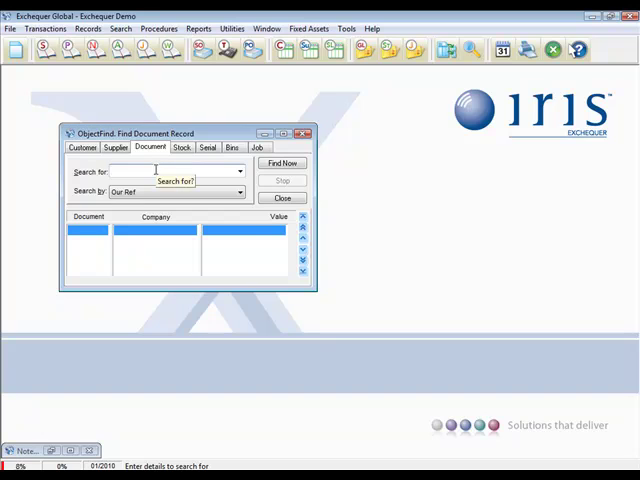
type("src31")
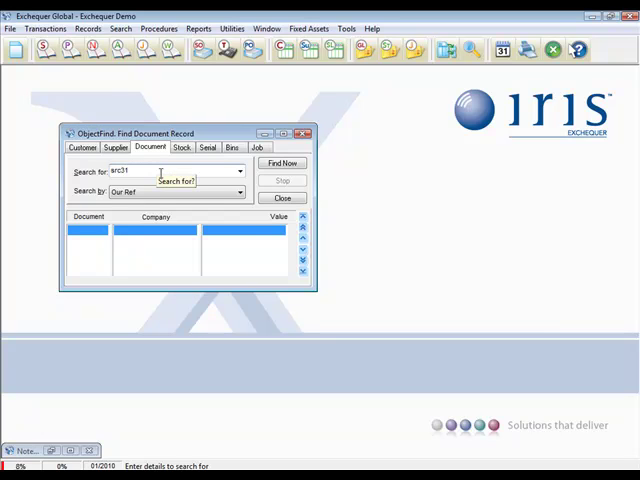
left_click(239, 191)
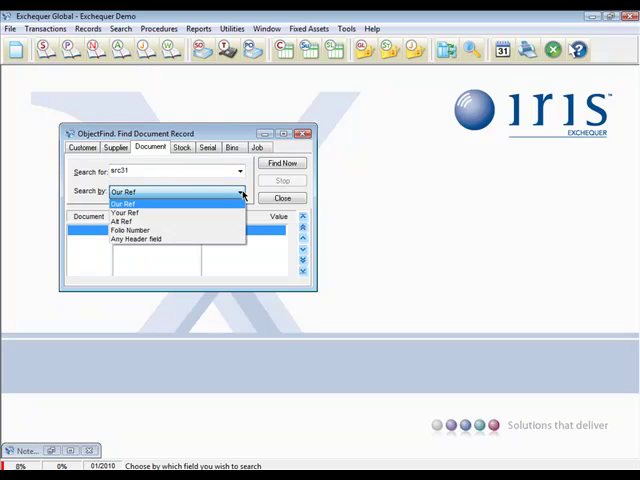
left_click(122, 203)
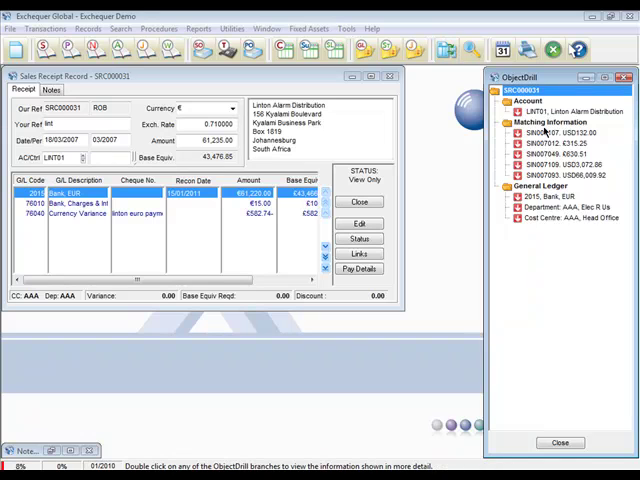
- Drill into the Head Office and Bank, EUR ledgers, then close the search and list customers
double_click(545, 131)
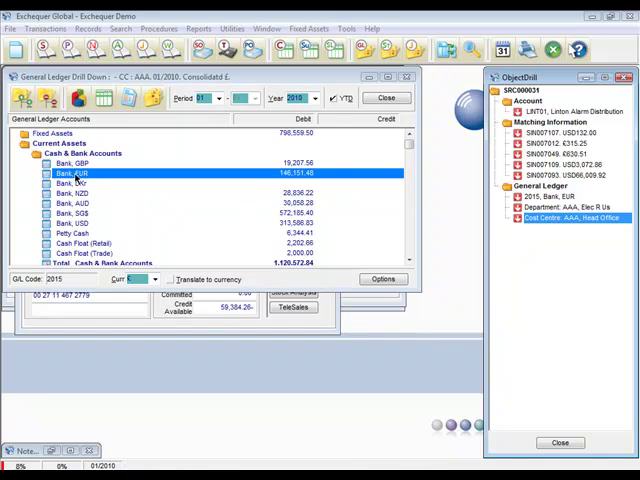
double_click(75, 172)
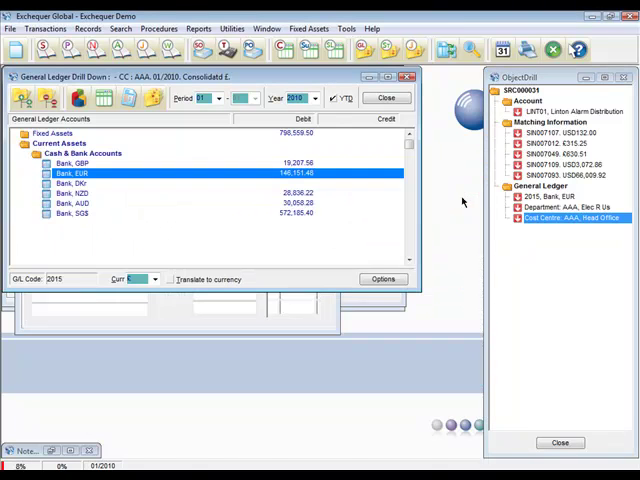
double_click(560, 100)
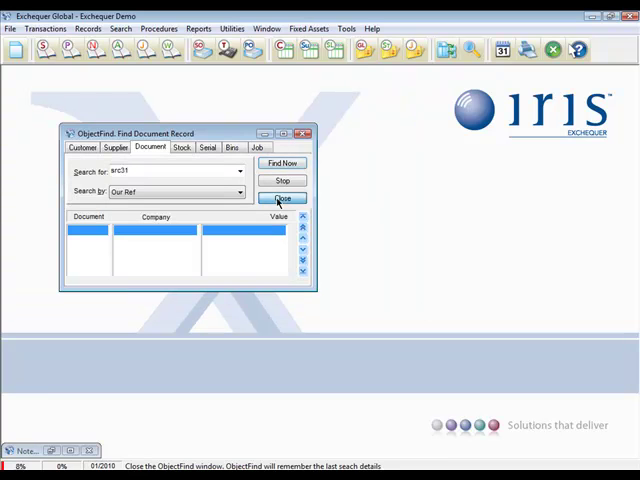
left_click(282, 198)
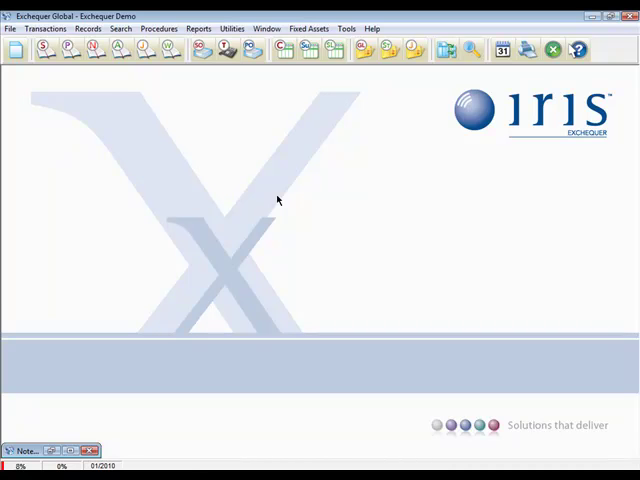
left_click(283, 49)
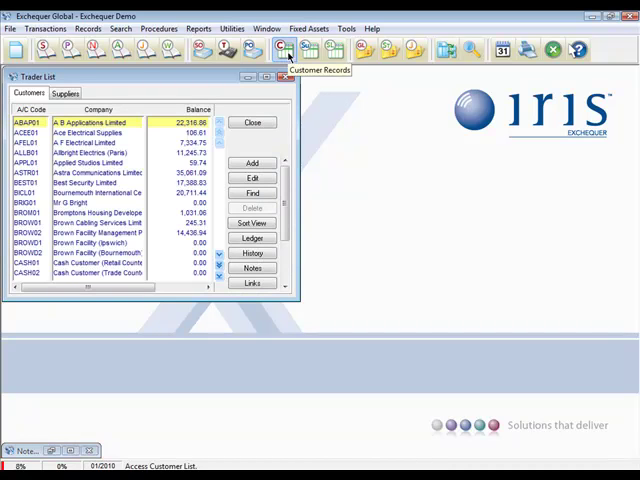
- Open Linton Alarm Distribution's customer record and show the Trader Record help topic
scroll("down", 3)
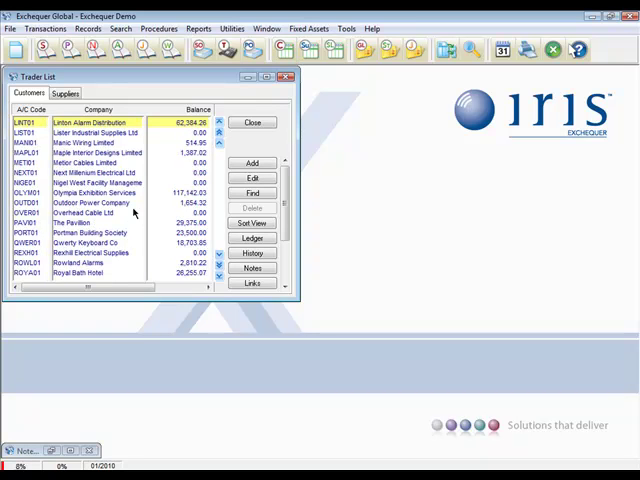
double_click(90, 122)
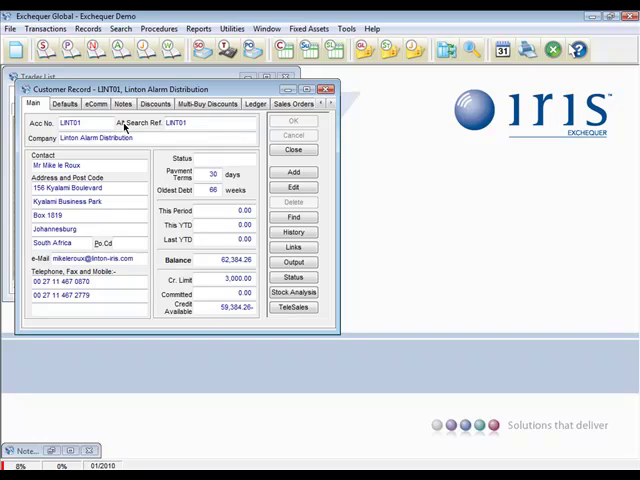
mouse_move(495, 127)
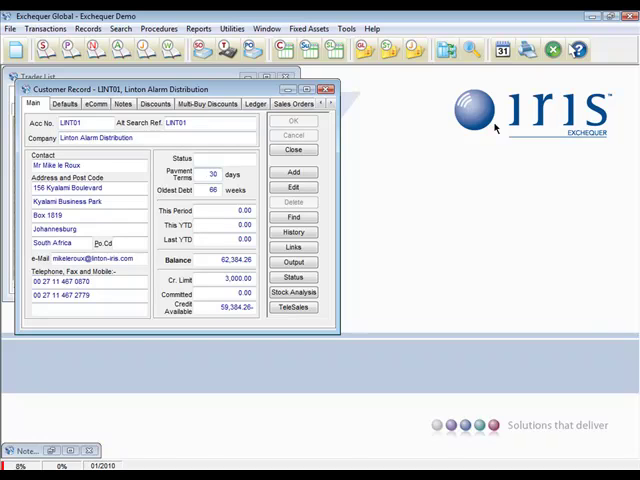
left_click(578, 50)
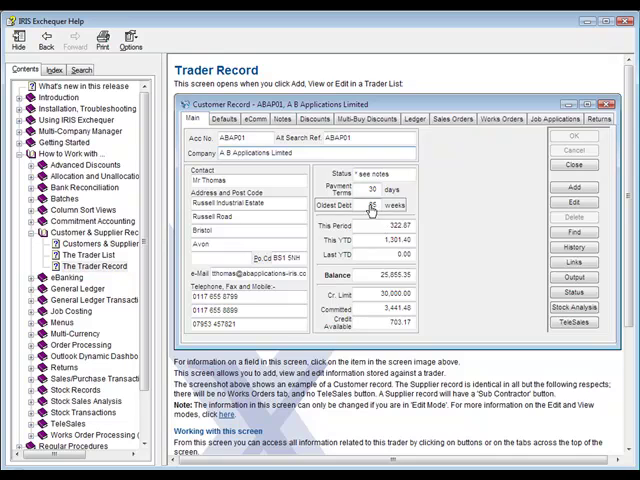
mouse_move(375, 188)
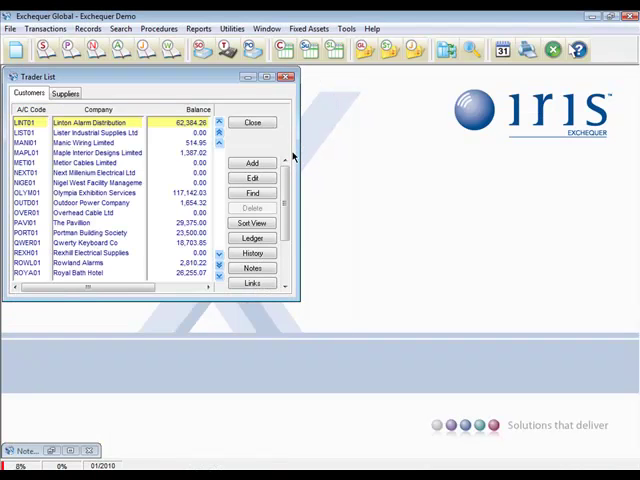
mouse_move(253, 122)
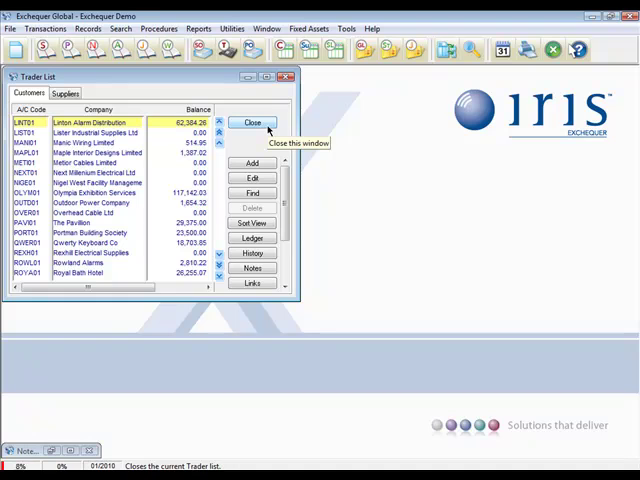